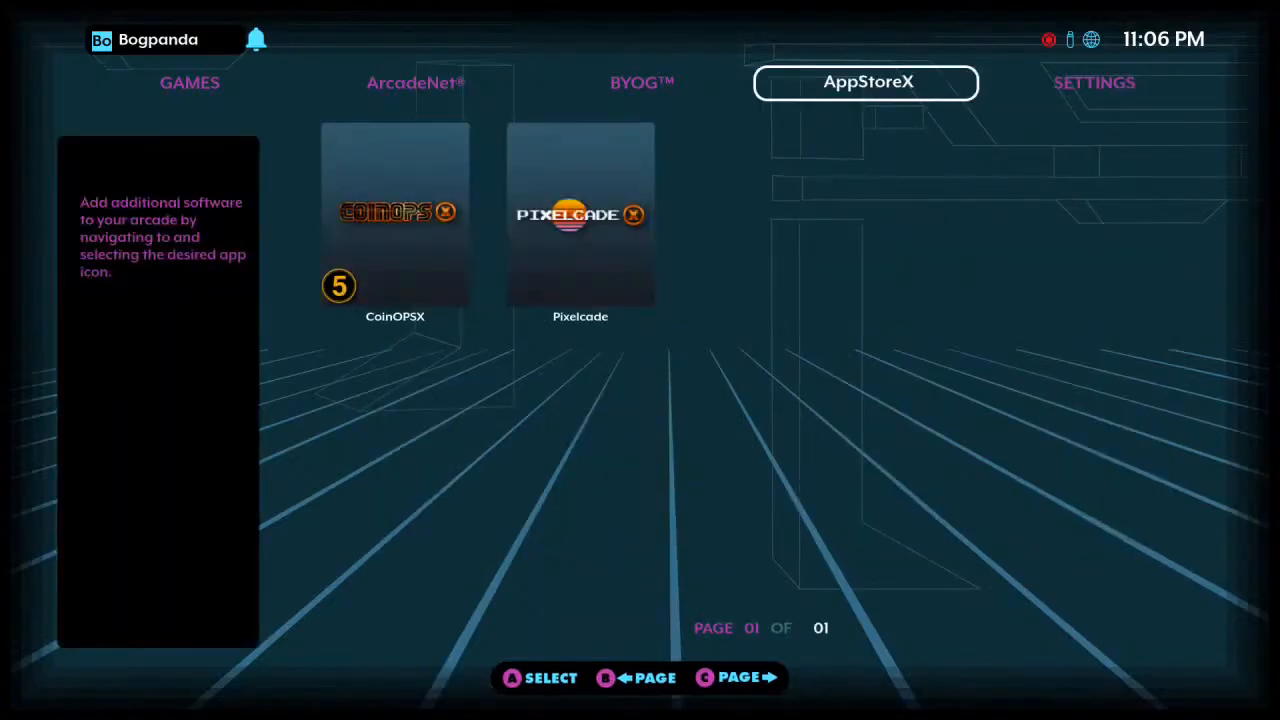
# Select the CoinOPSX app and bring up its Launch, Cancel or Uninstall prompt.
pyautogui.click(394, 220)
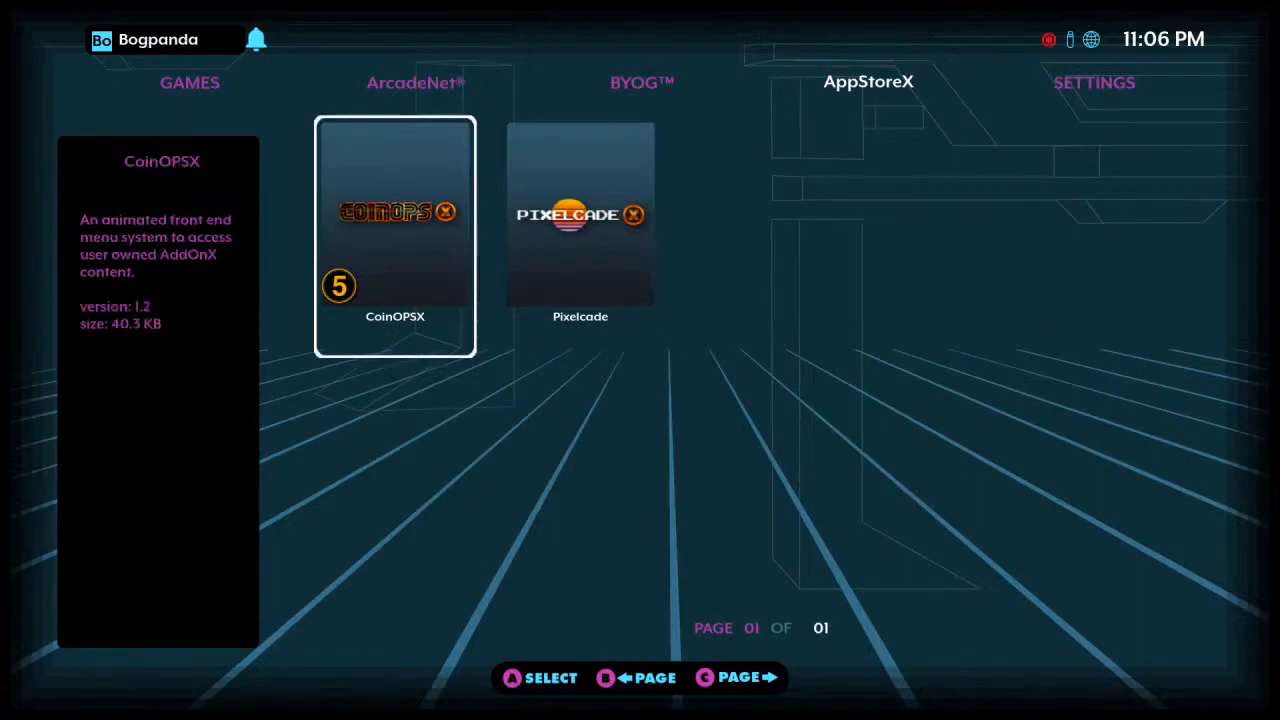
pyautogui.click(394, 237)
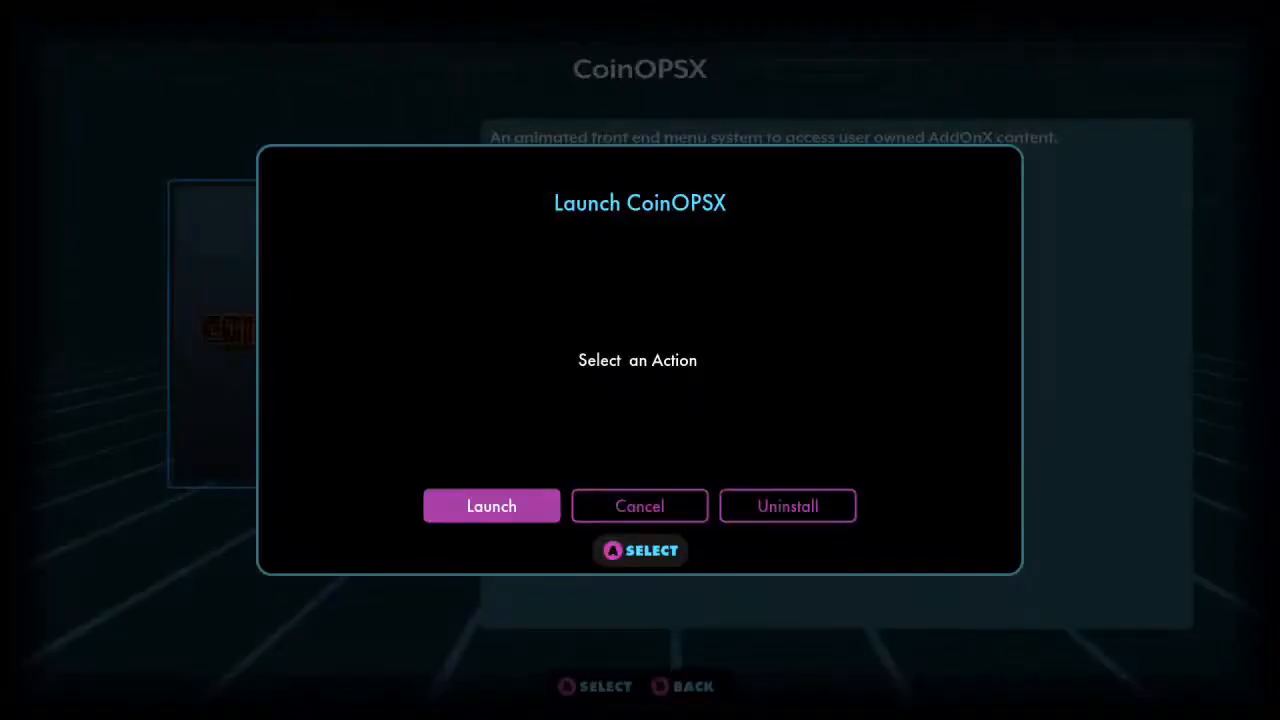
pyautogui.click(491, 505)
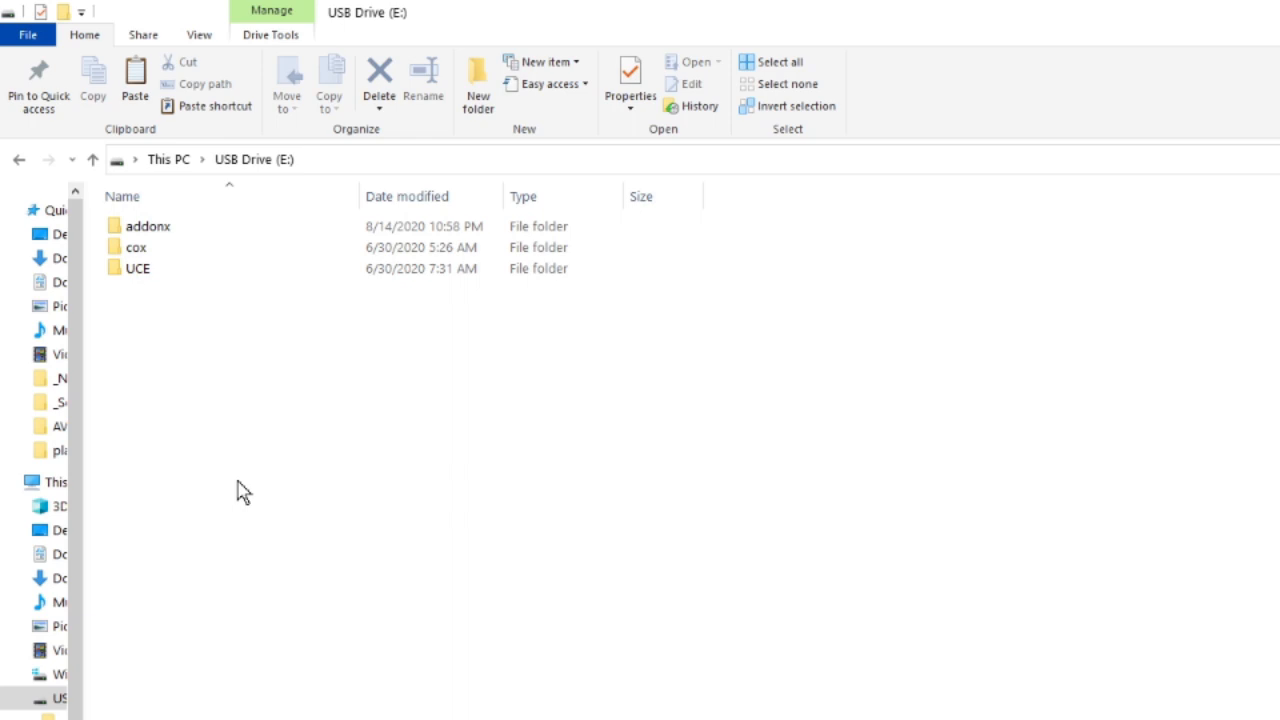
pyautogui.moveTo(138, 305)
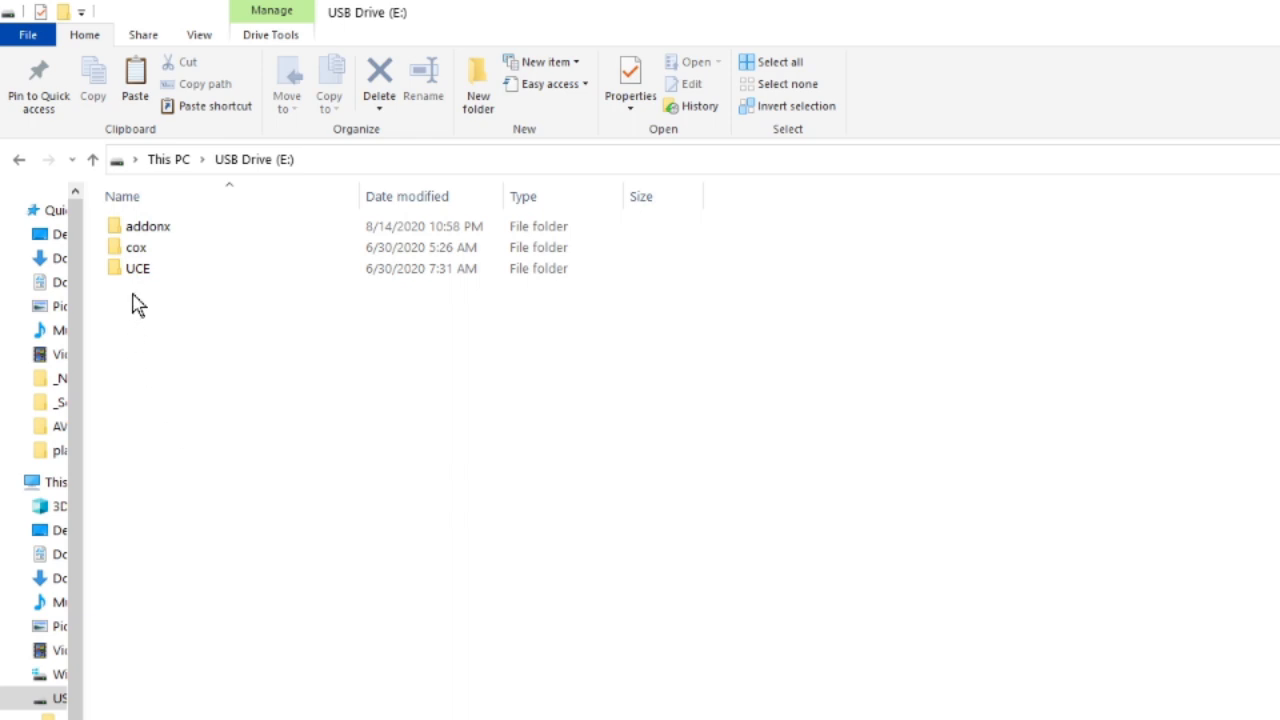
pyautogui.doubleClick(137, 268)
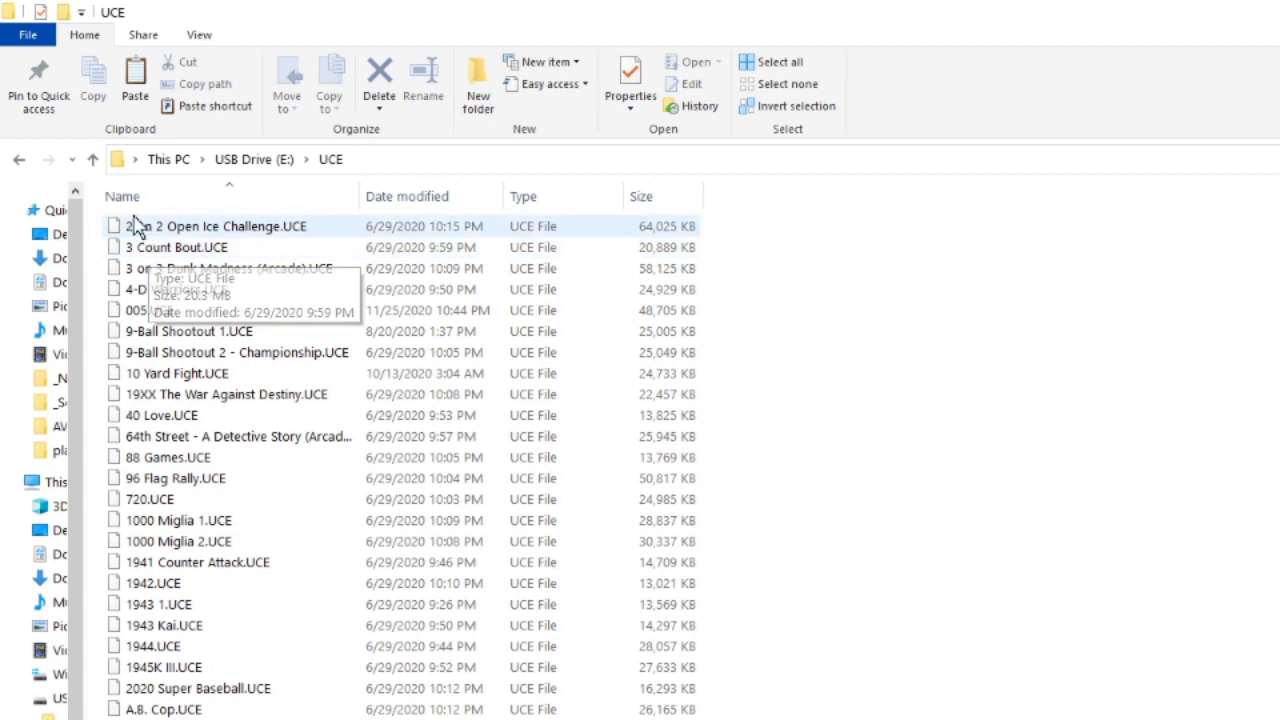
pyautogui.click(253, 159)
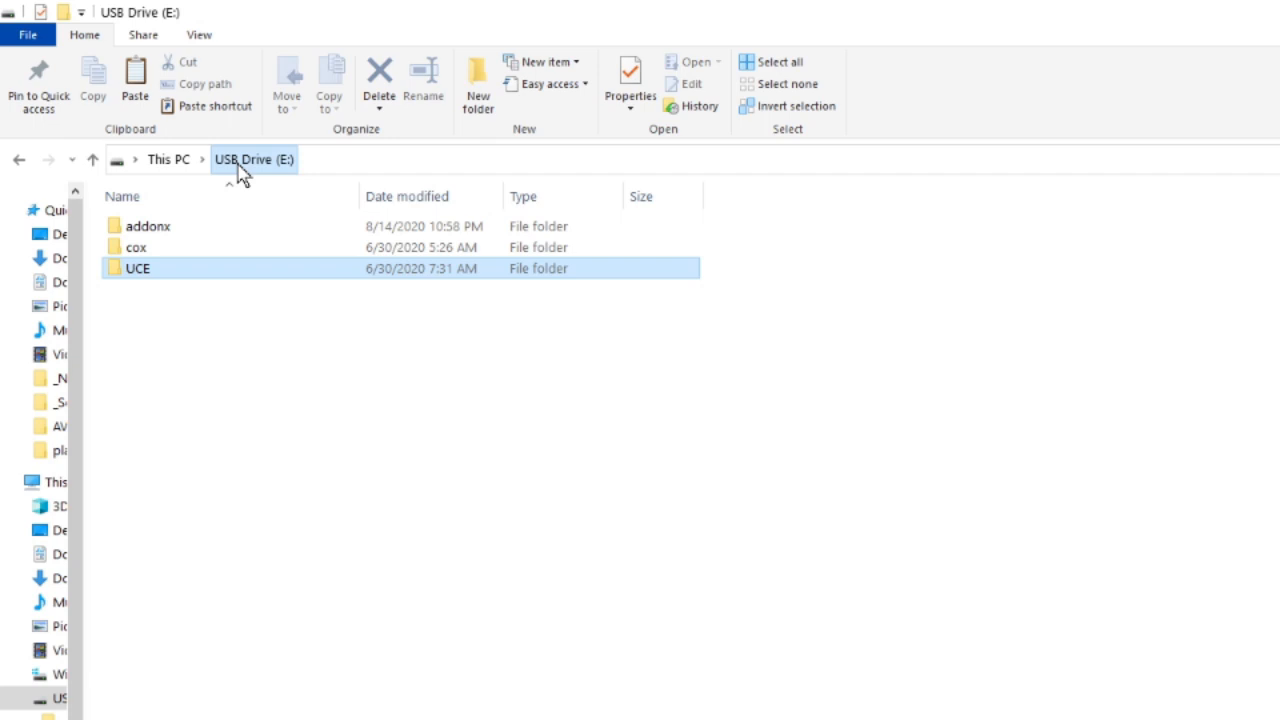
pyautogui.moveTo(250, 247)
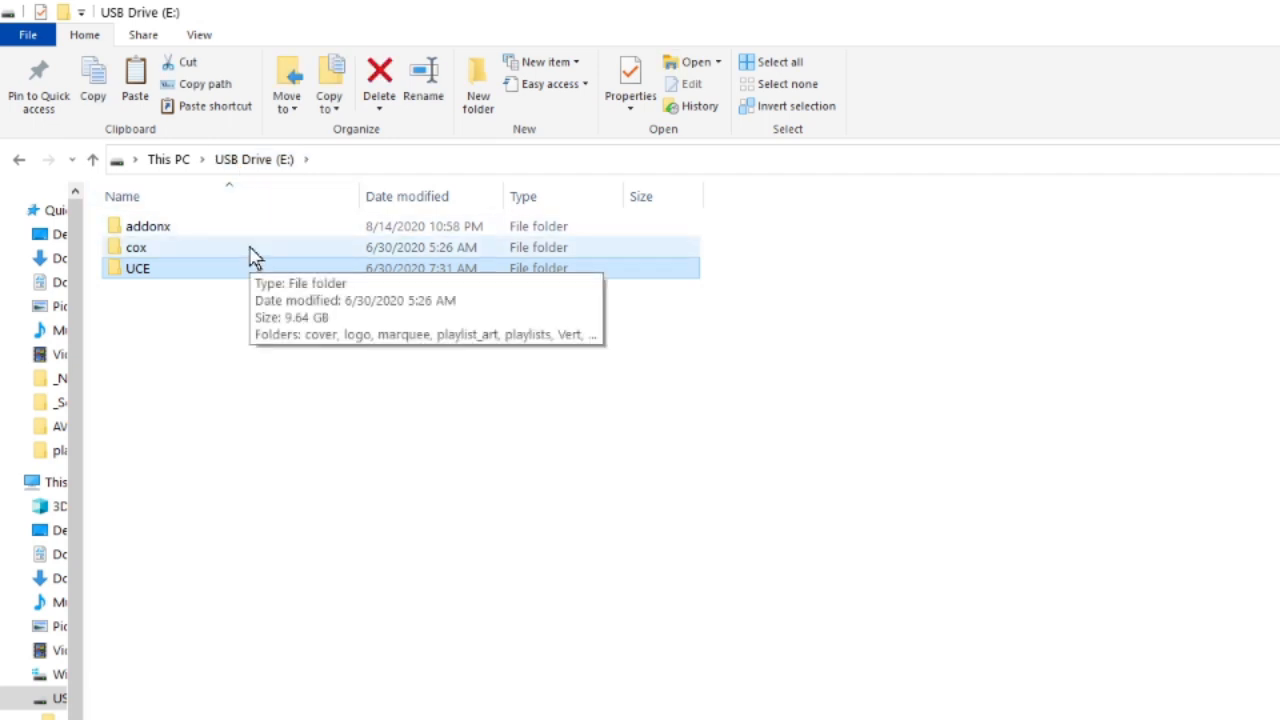
# Open the cox folder, look over its subfolders, then open playlists.
pyautogui.doubleClick(136, 247)
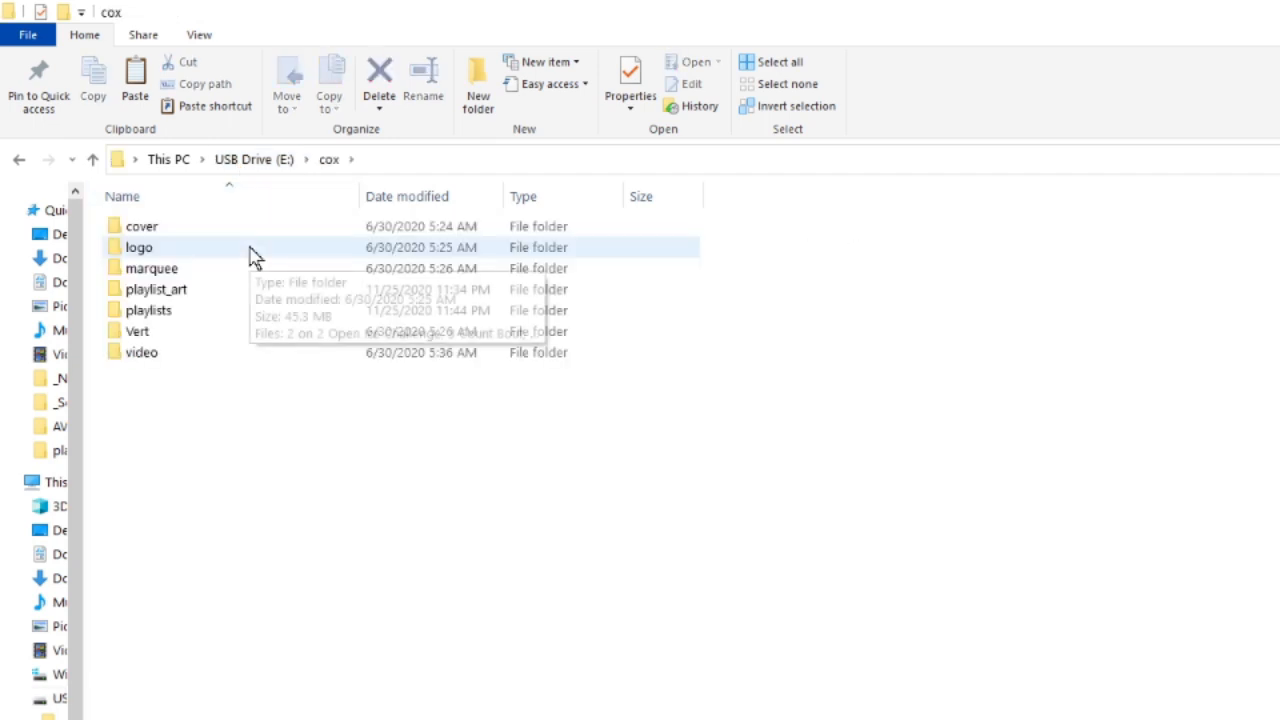
pyautogui.moveTo(217, 424)
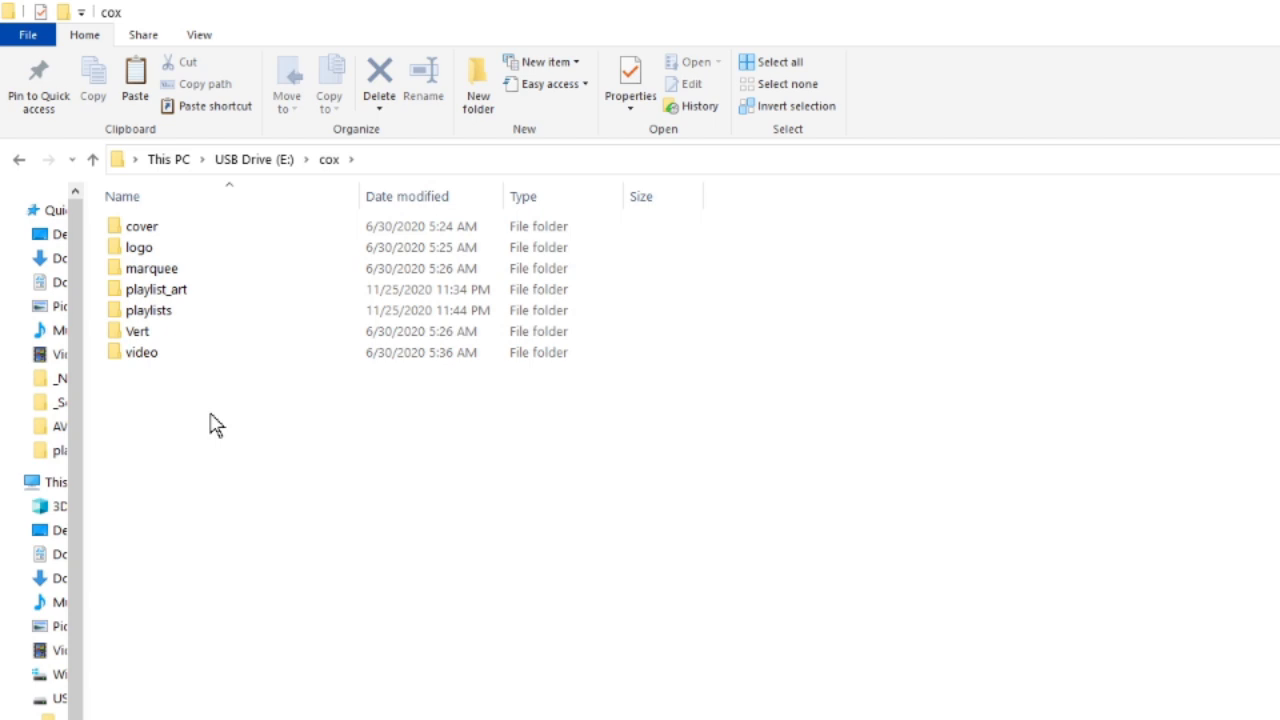
pyautogui.click(155, 289)
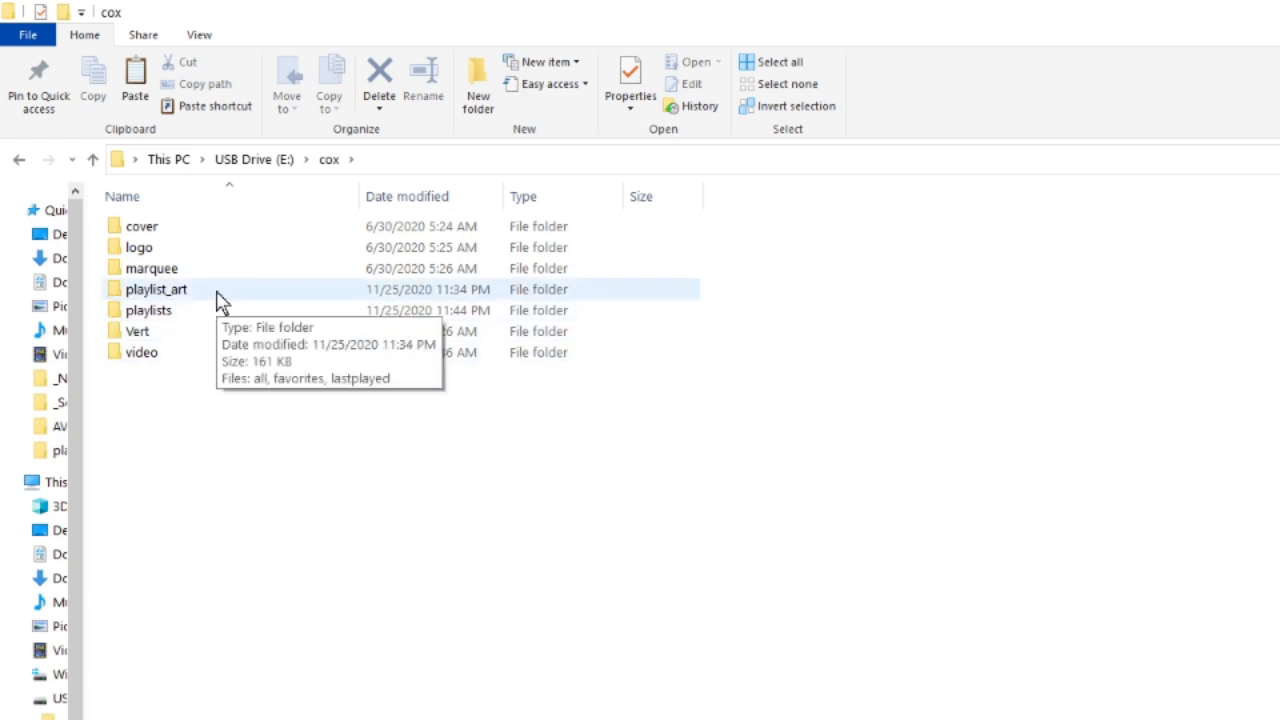
pyautogui.moveTo(225, 310)
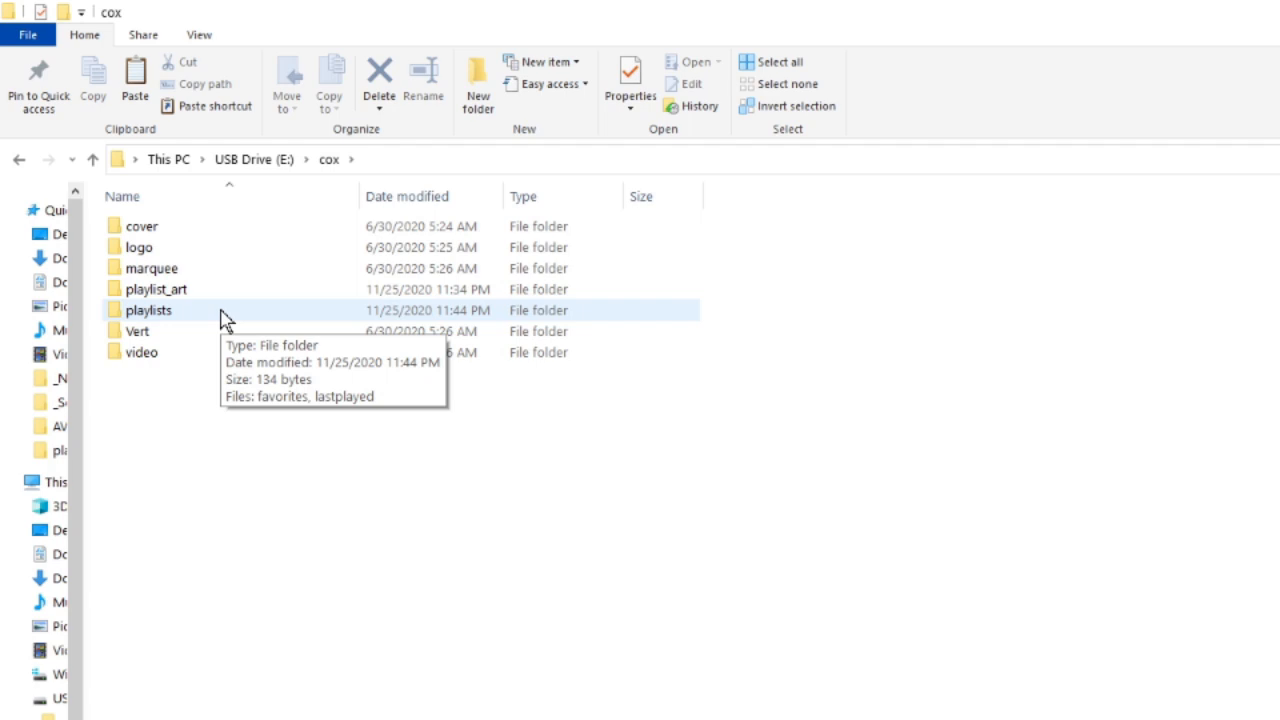
pyautogui.doubleClick(148, 310)
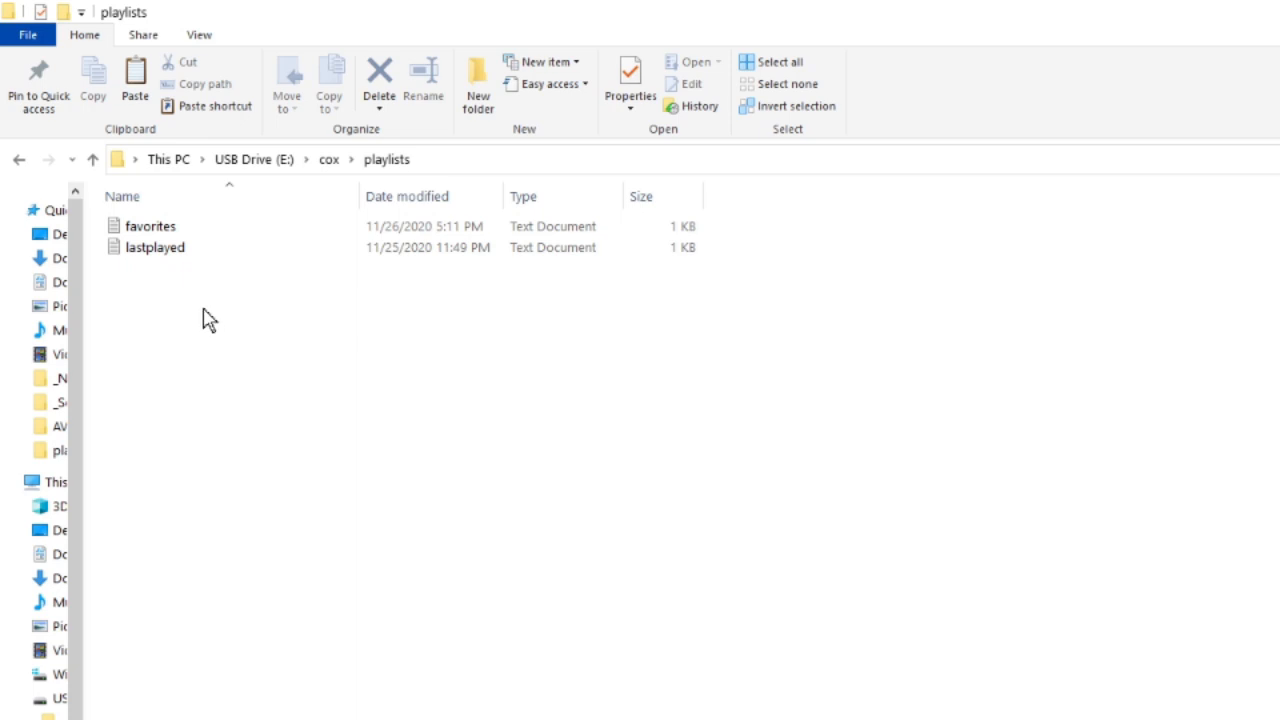
pyautogui.moveTo(202, 318)
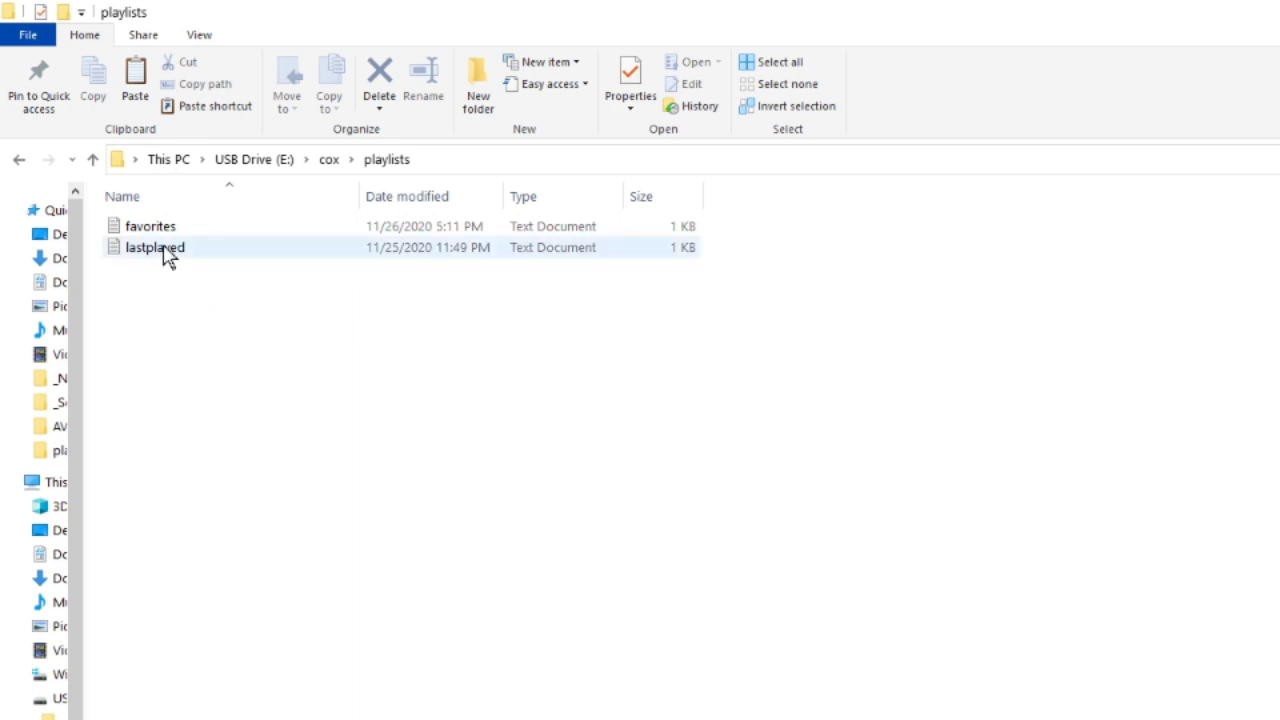
pyautogui.click(150, 226)
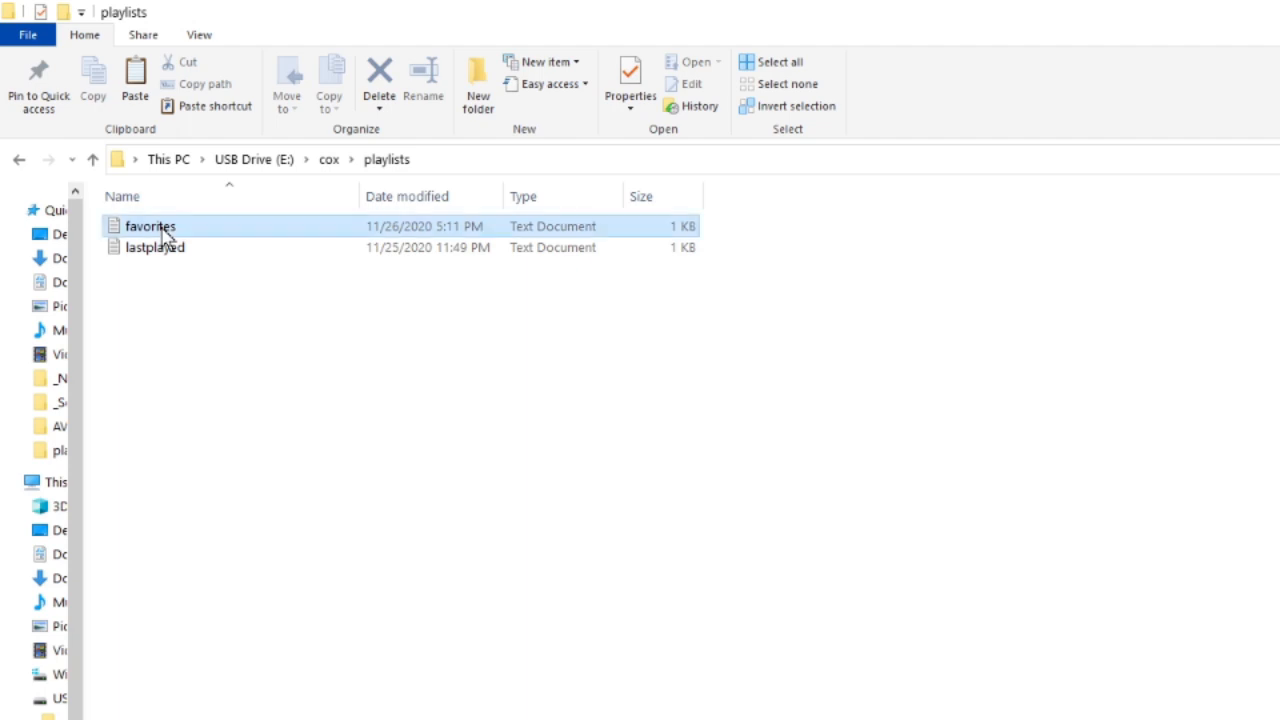
pyautogui.doubleClick(150, 226)
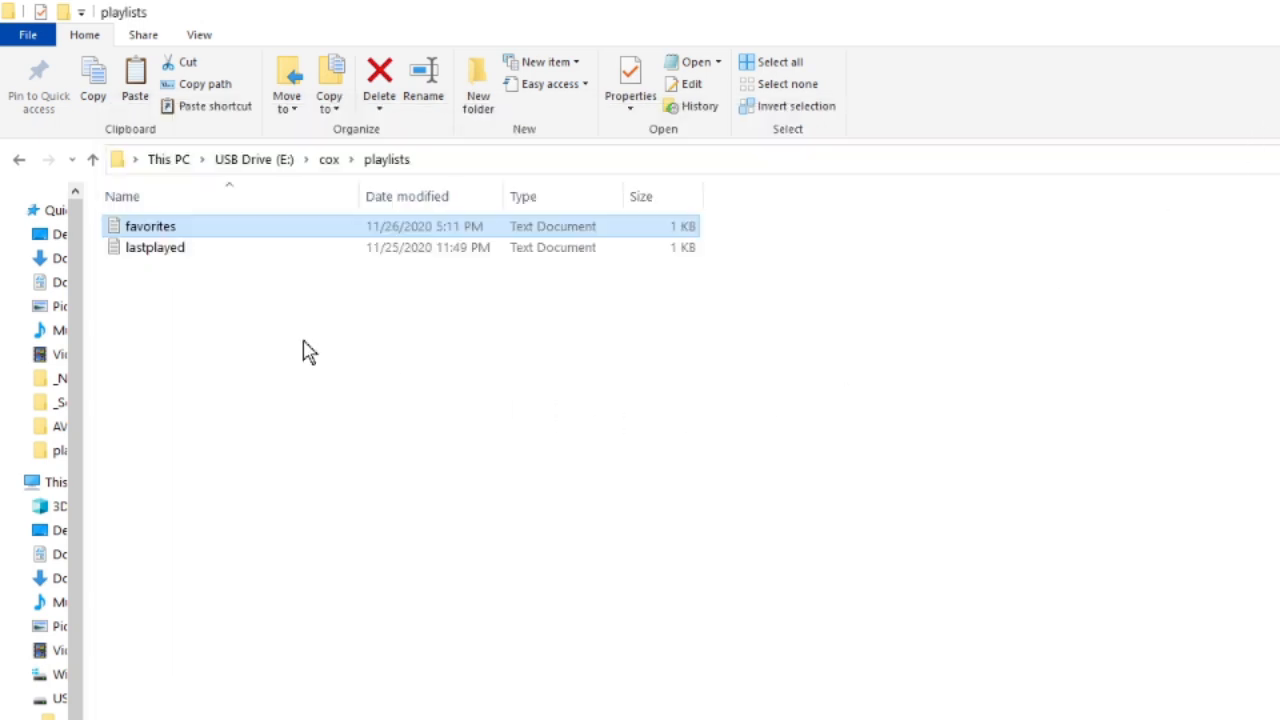
pyautogui.click(155, 247)
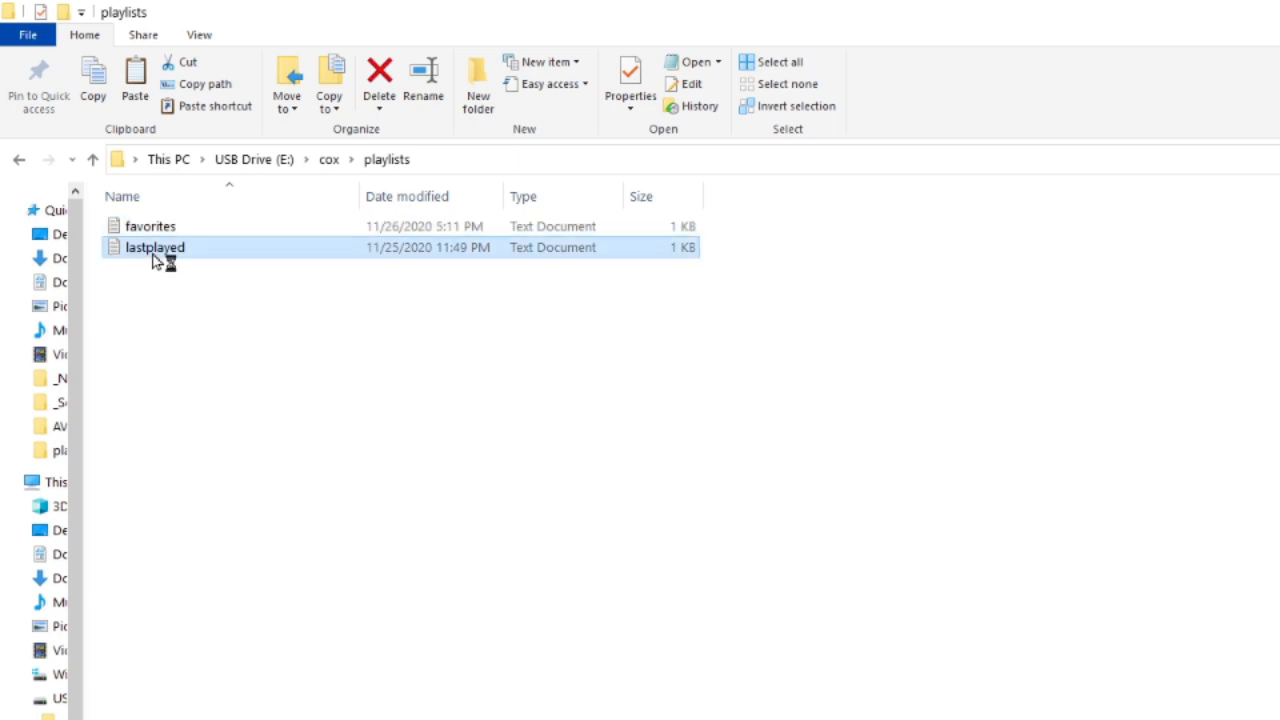
pyautogui.doubleClick(154, 247)
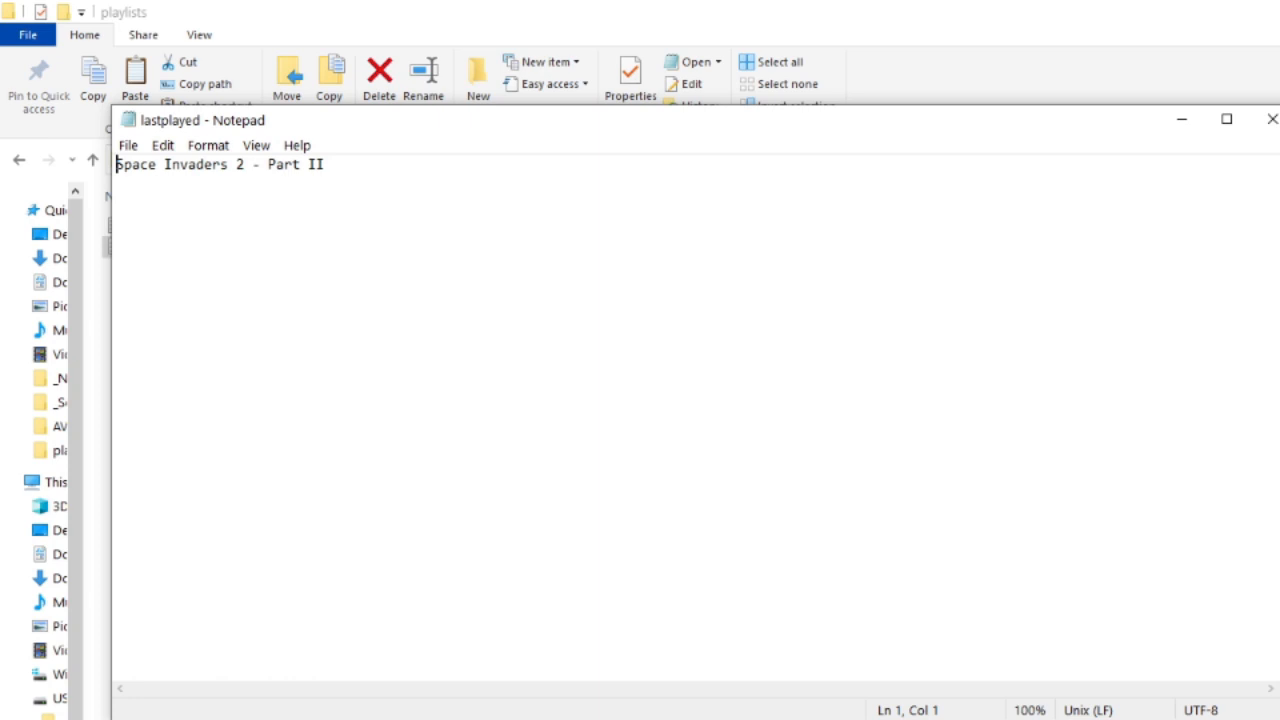
pyautogui.moveTo(1271, 119)
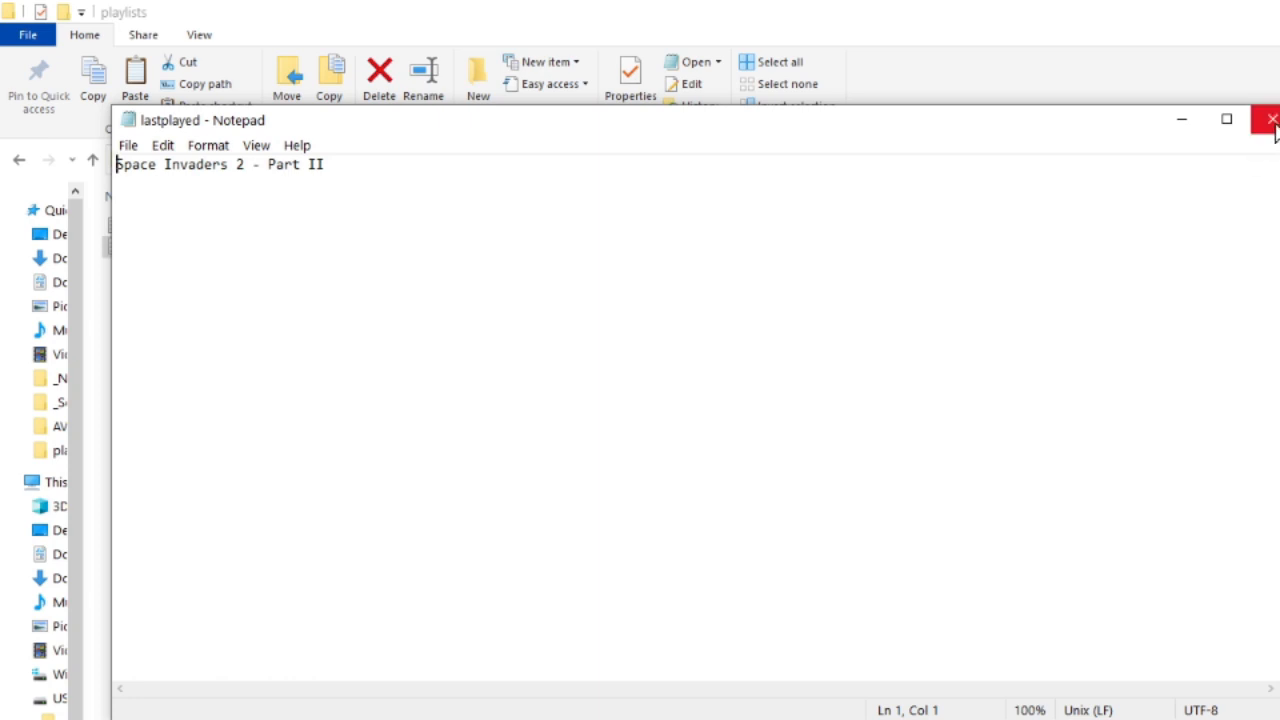
pyautogui.click(1271, 119)
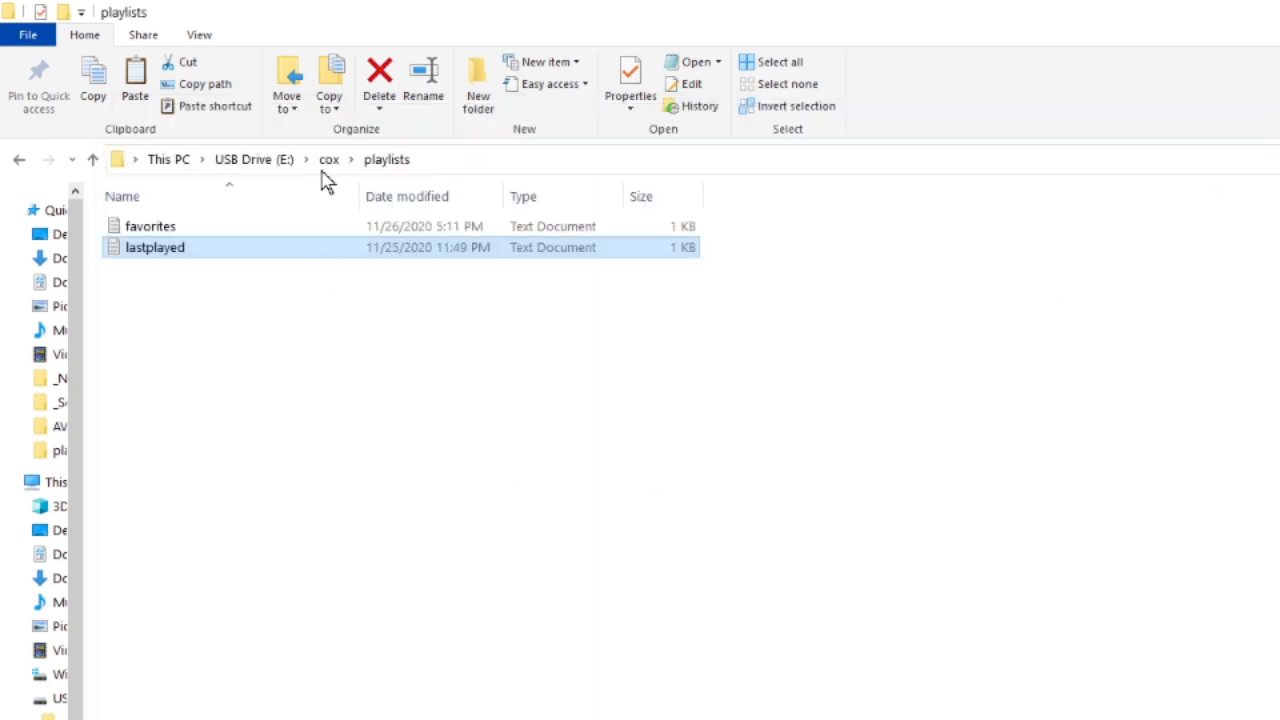
# Open cox's playlist_art folder and show its all, favorites and lastplayed PNGs as large icons.
pyautogui.click(328, 159)
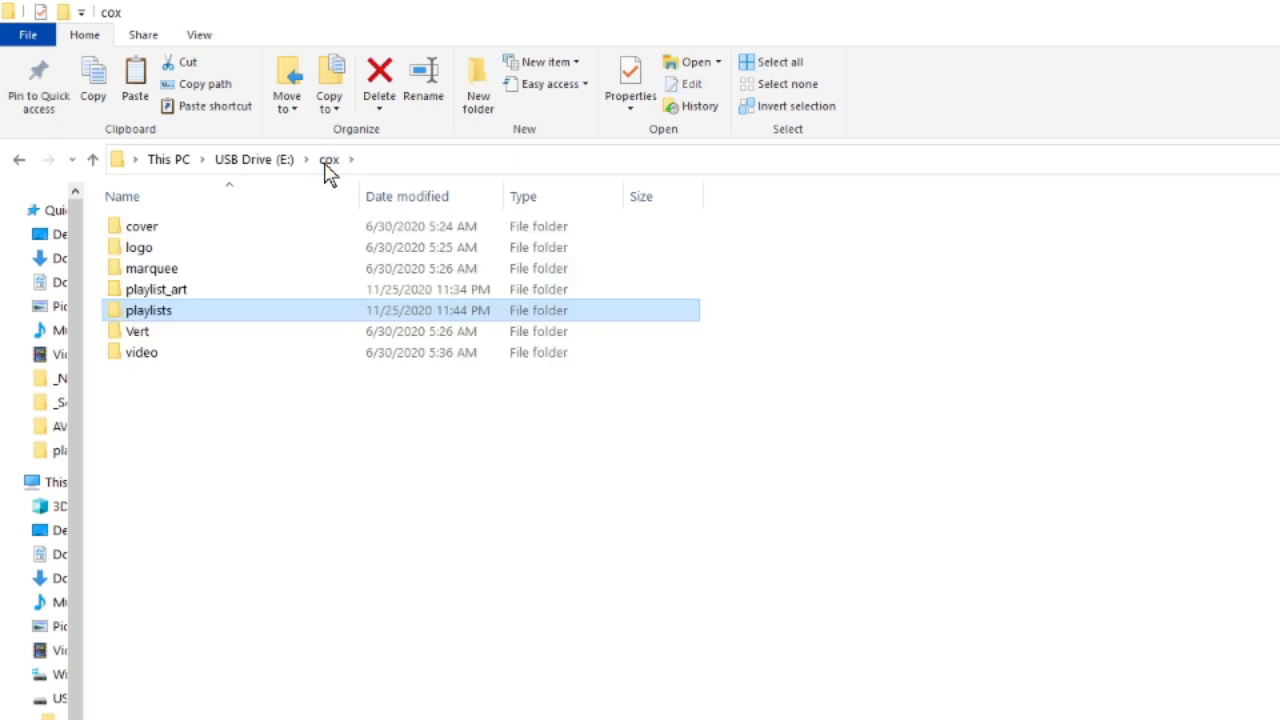
pyautogui.doubleClick(156, 289)
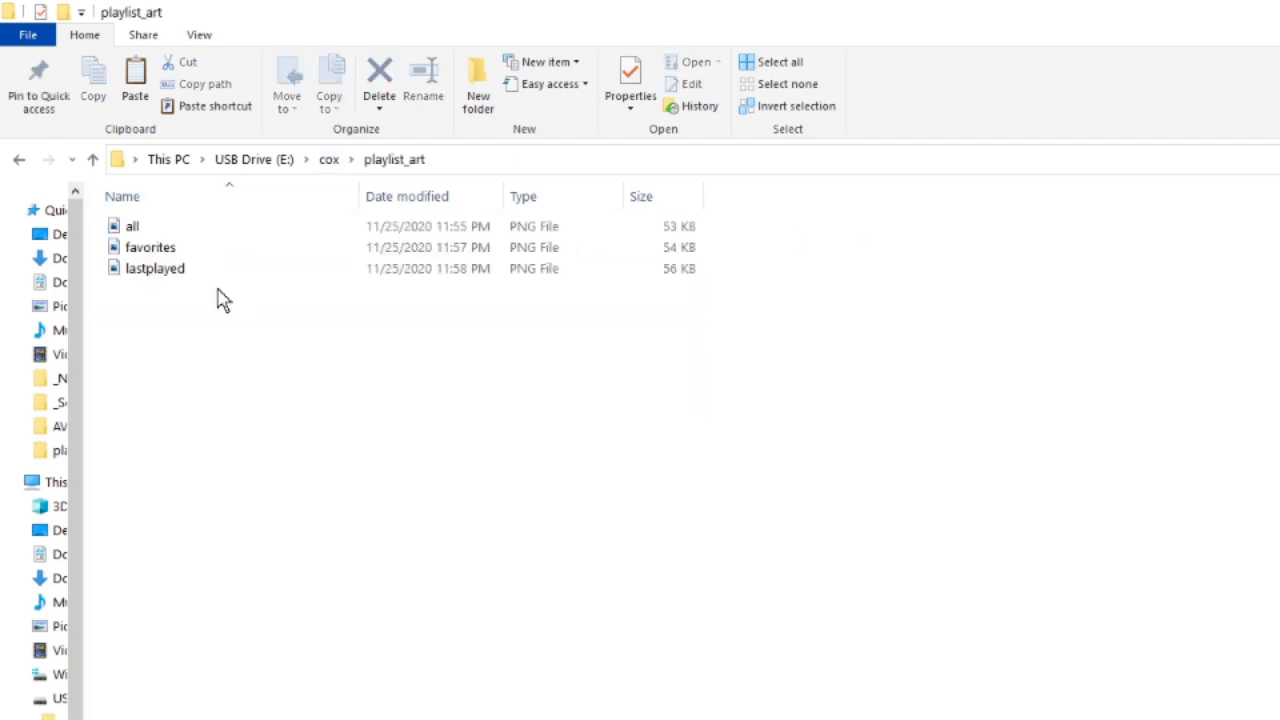
pyautogui.moveTo(586, 345)
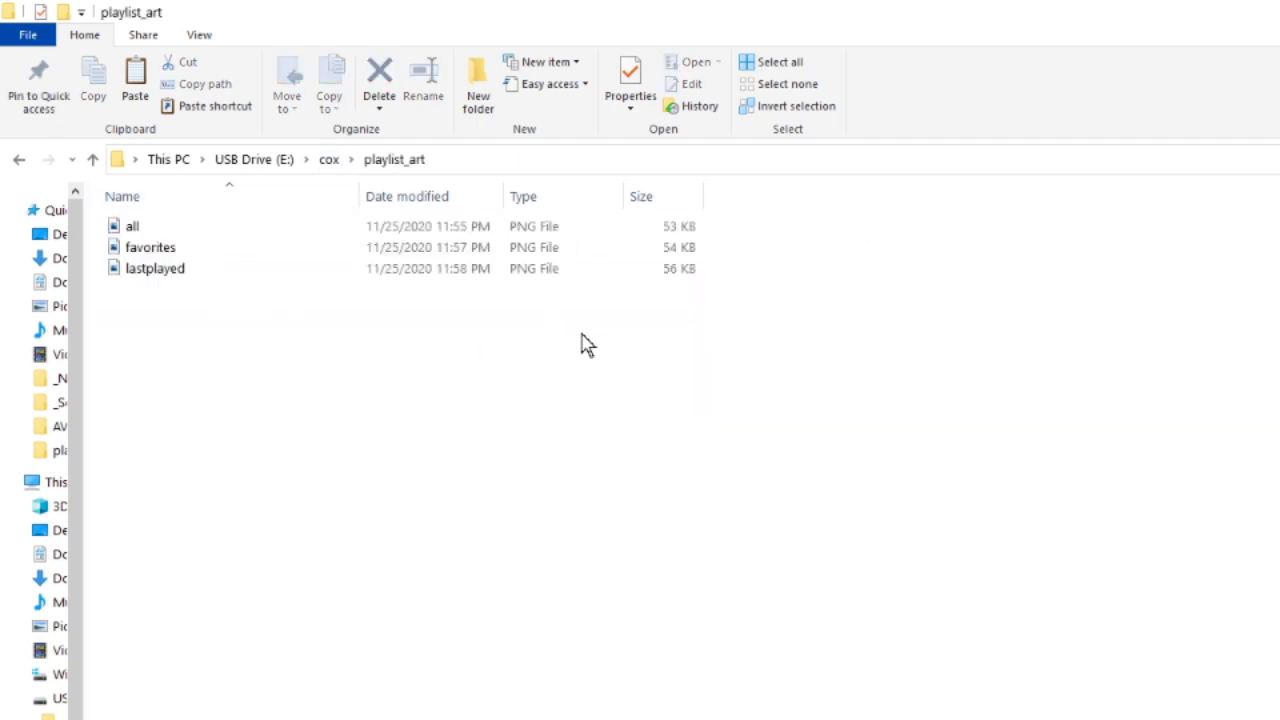
pyautogui.moveTo(898, 303)
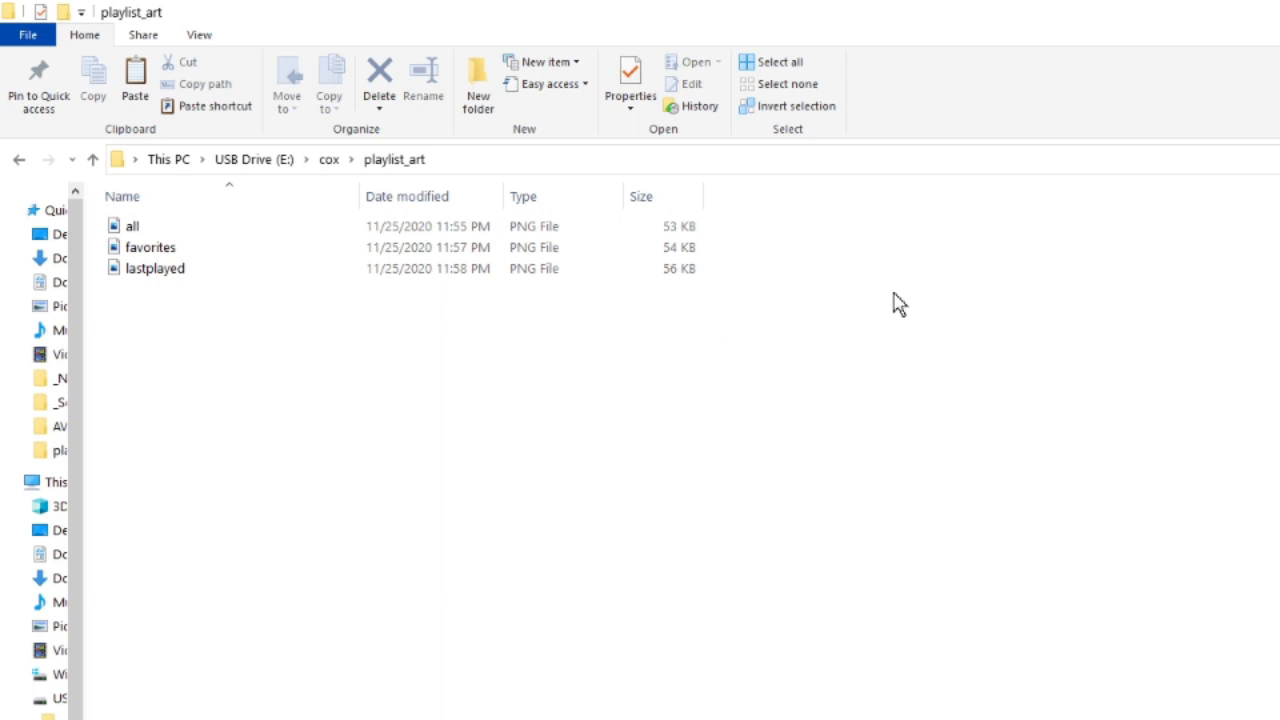
pyautogui.rightClick(898, 302)
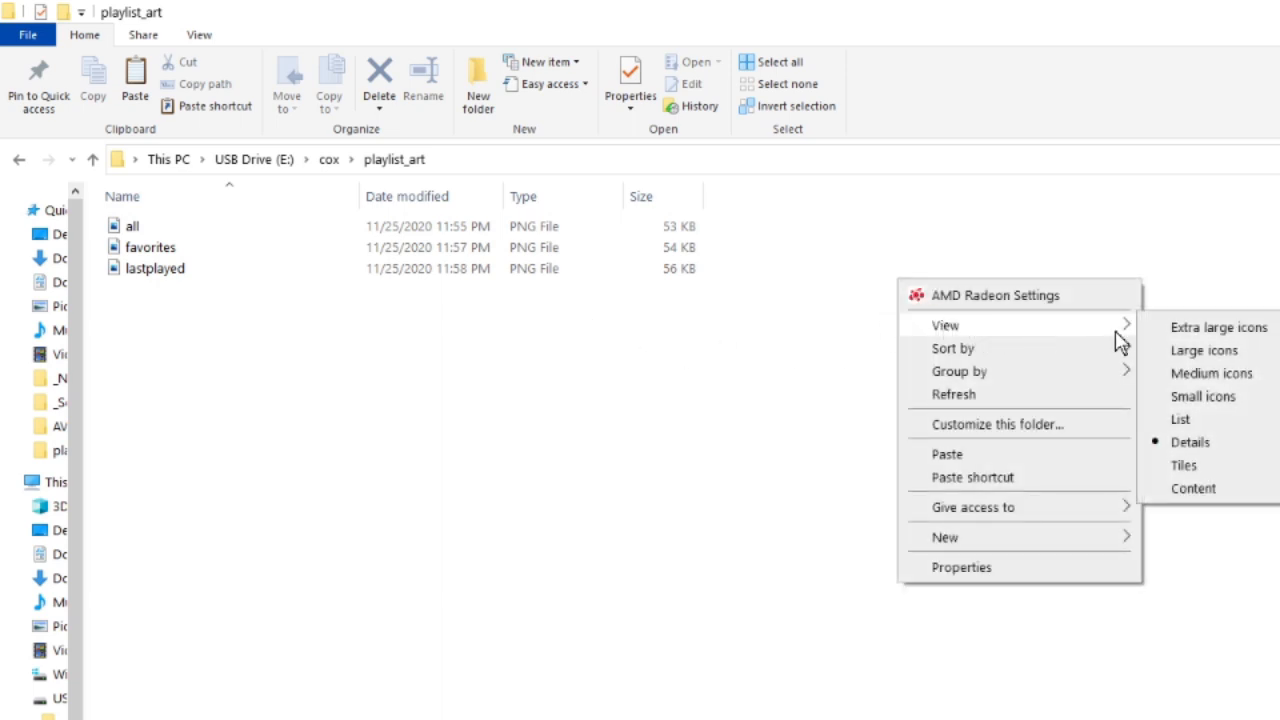
pyautogui.moveTo(1203, 350)
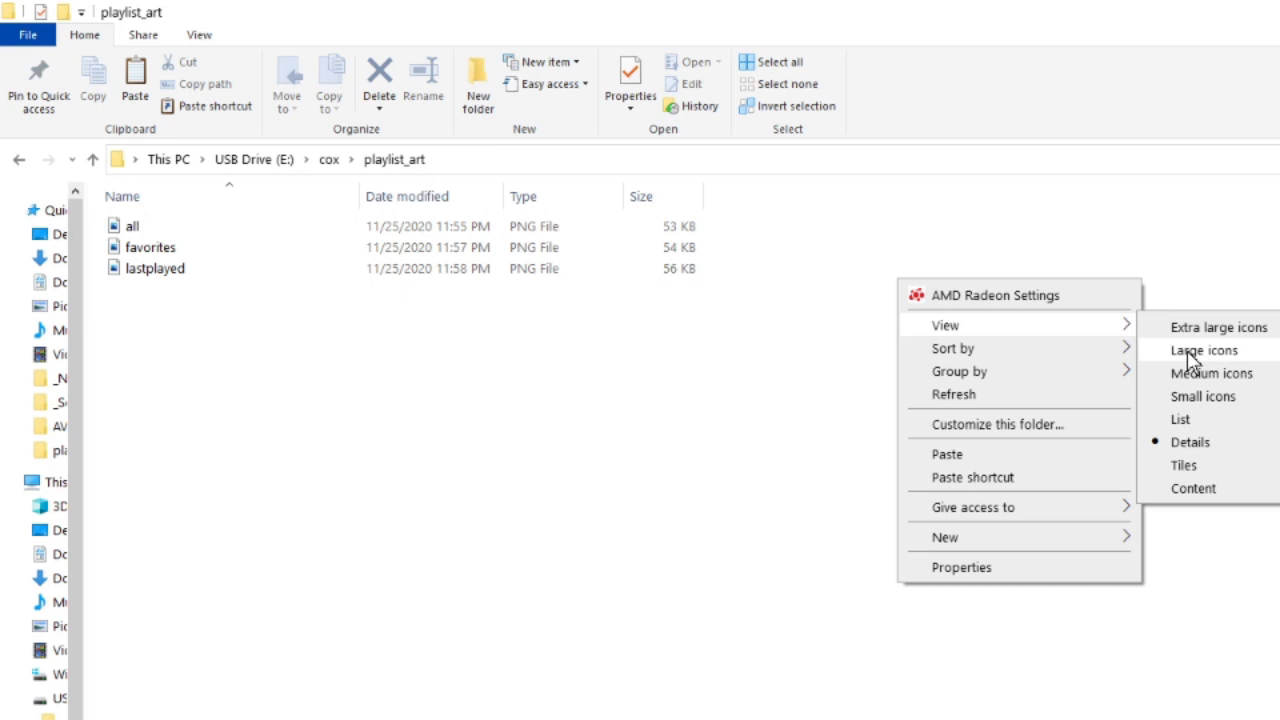
pyautogui.click(1203, 350)
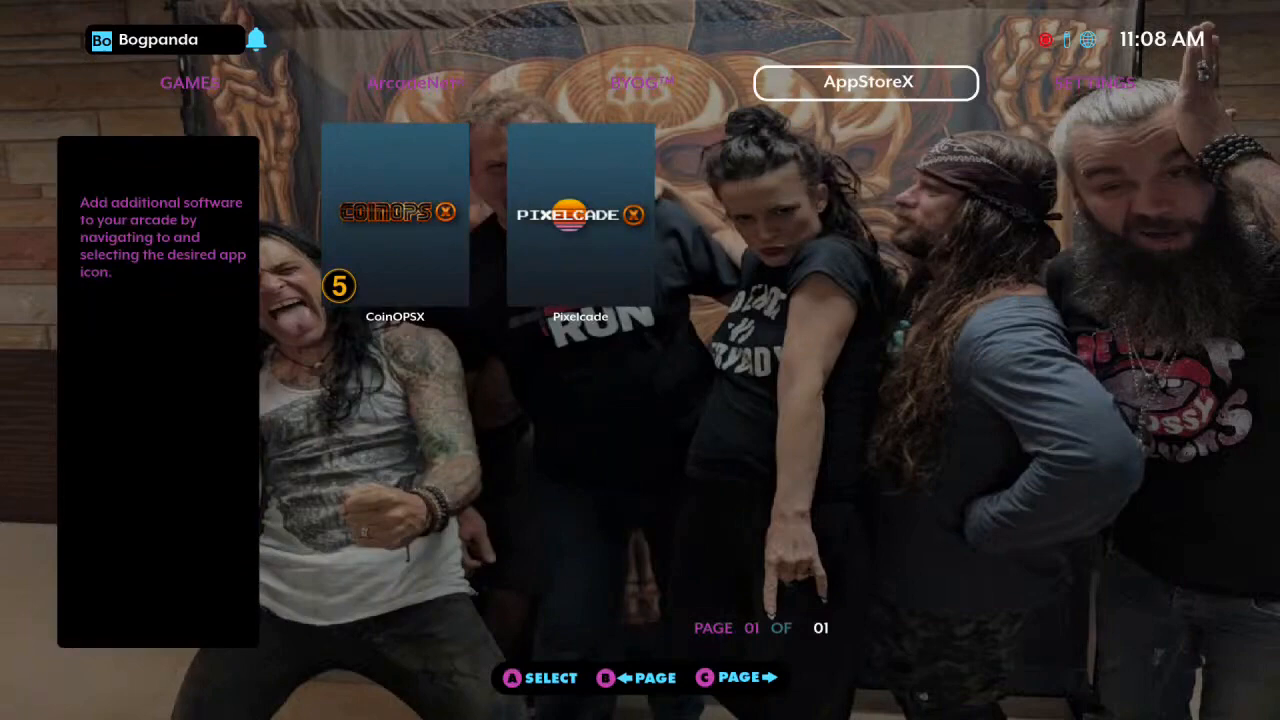
# Launch CoinOPSX to check the ALL playlist icon beneath the game art.
pyautogui.click(395, 210)
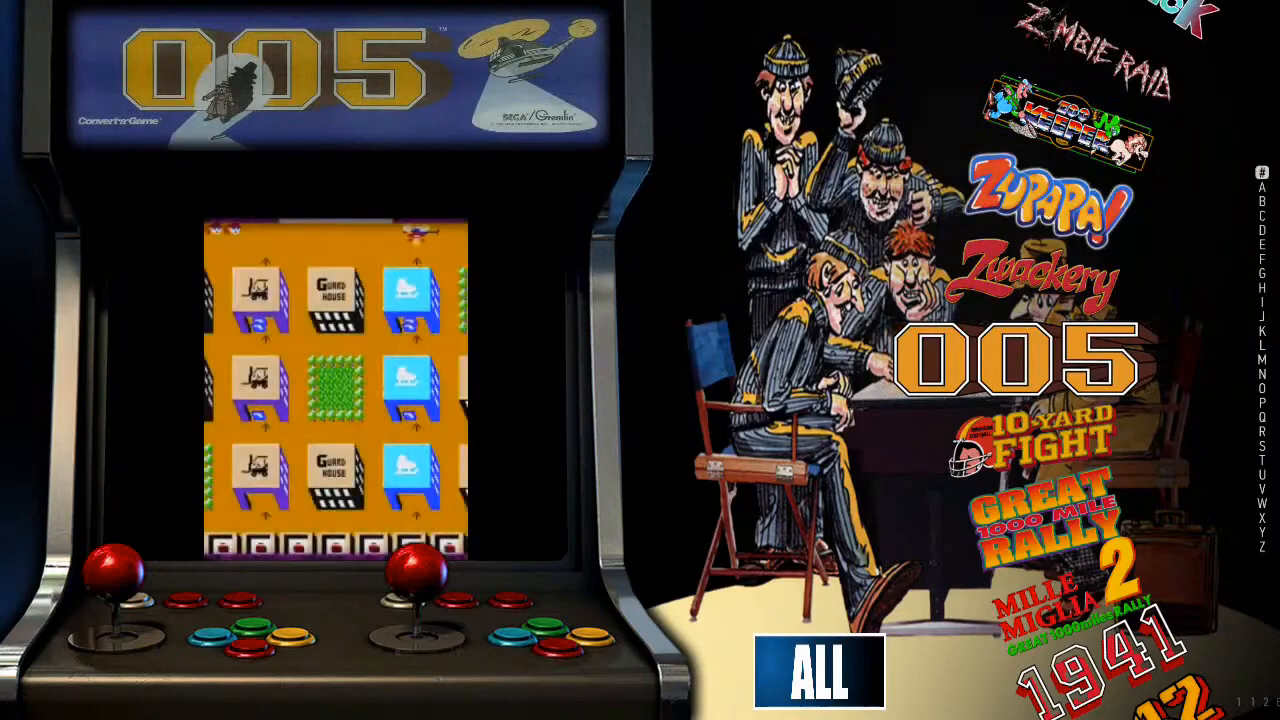